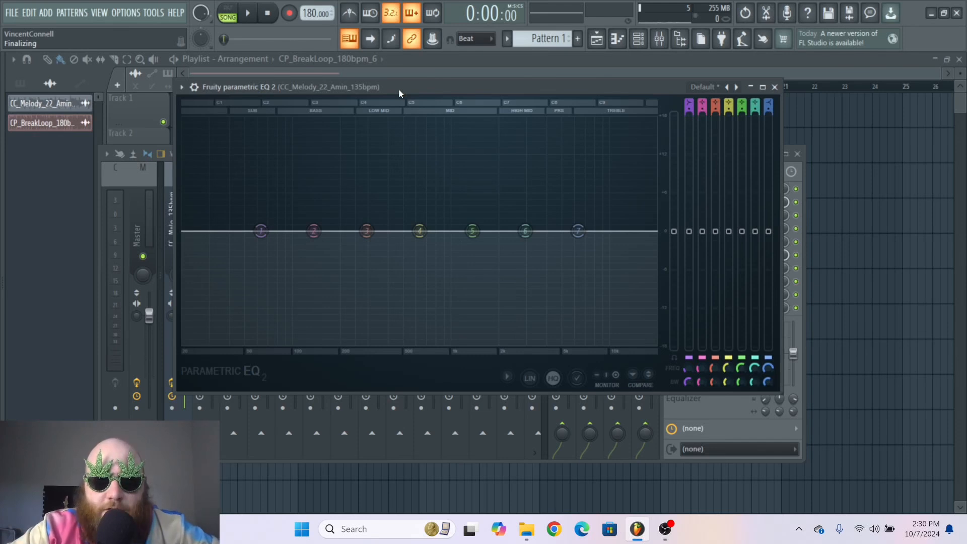
{"action": "mouse_move", "coordinate": [516, 200]}
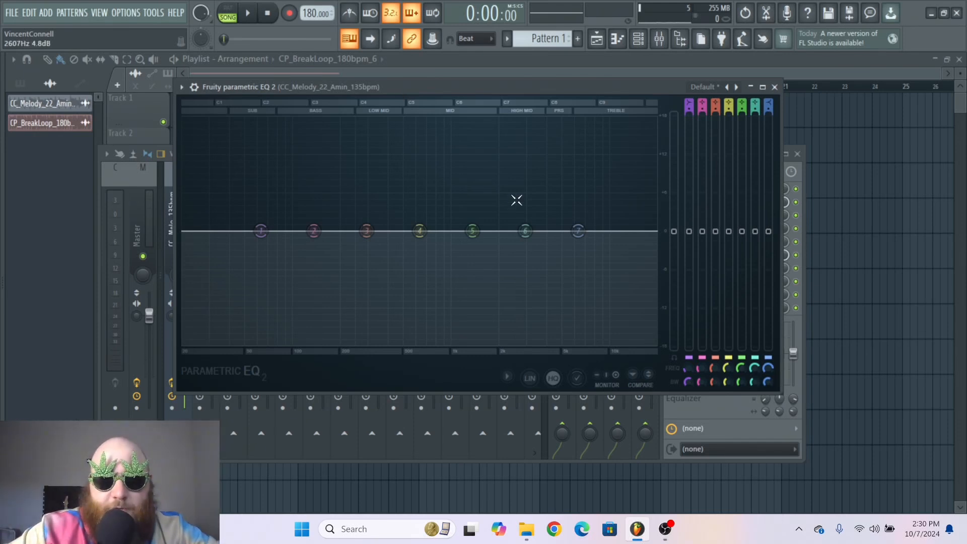
{"action": "mouse_move", "coordinate": [598, 196]}
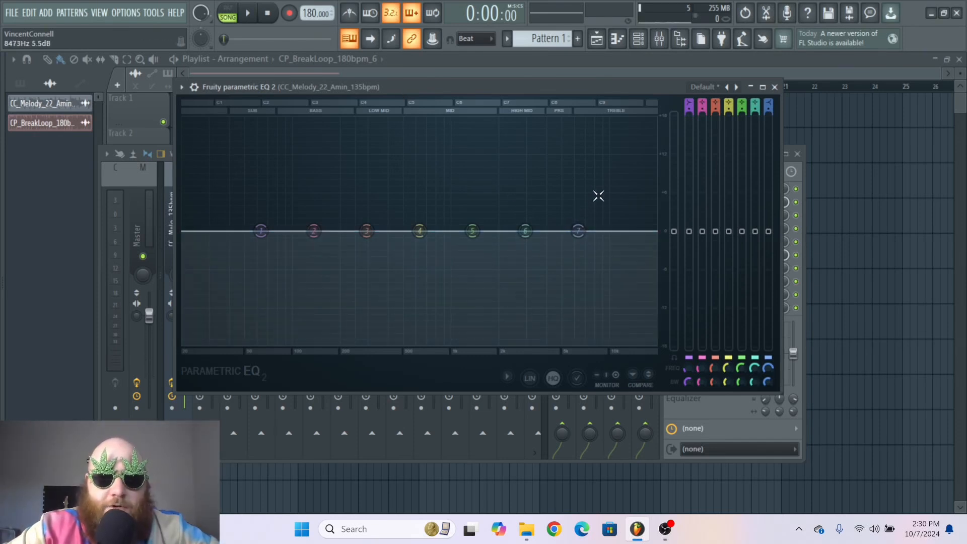
{"action": "mouse_move", "coordinate": [225, 177]}
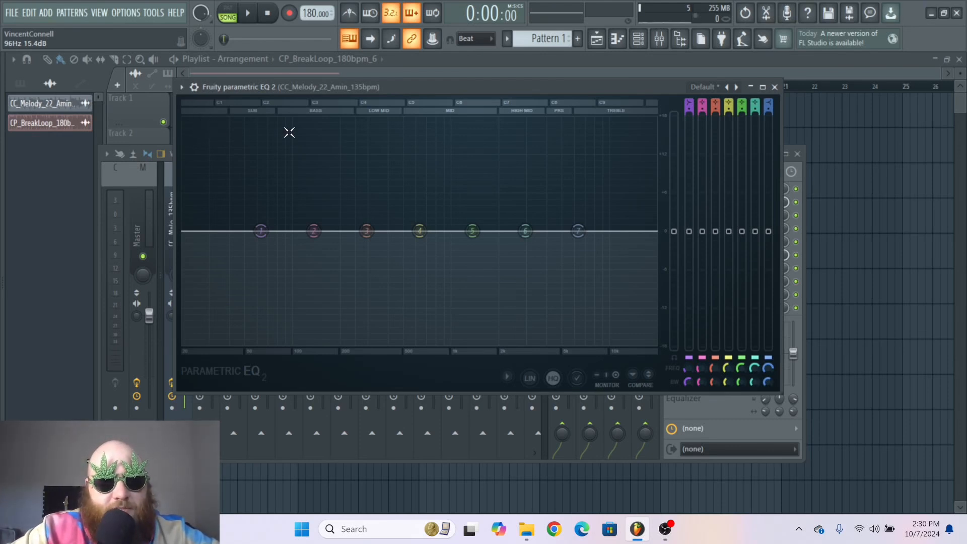
{"action": "mouse_move", "coordinate": [640, 146]}
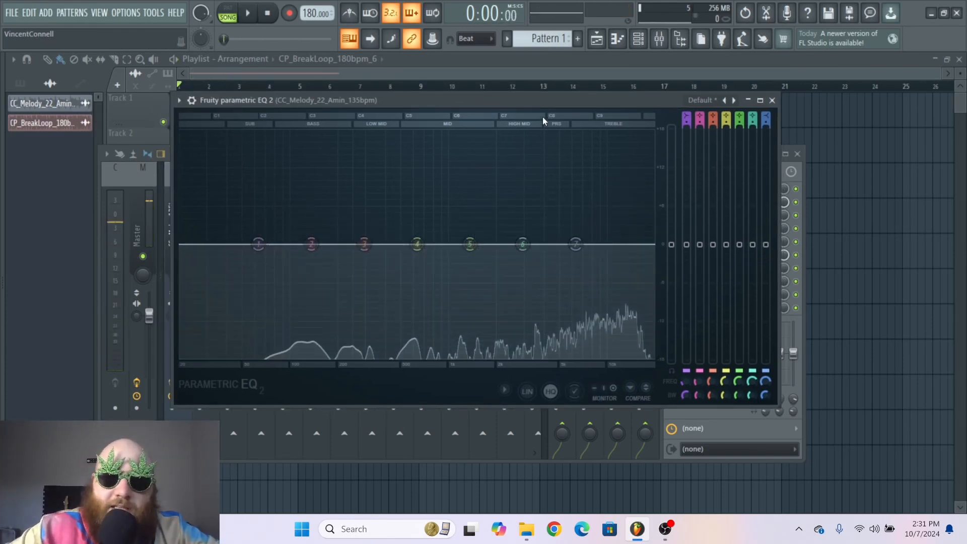
Step: Make band 7 a low-pass, load the Old Telephone preset, then reset the EQ to default
{"action": "left_click", "coordinate": [248, 12]}
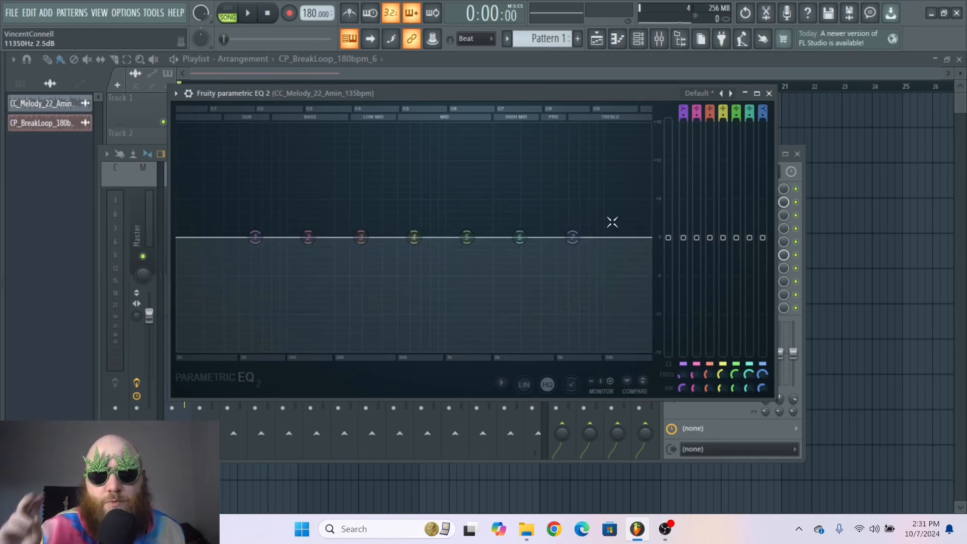
{"action": "right_click", "coordinate": [572, 237]}
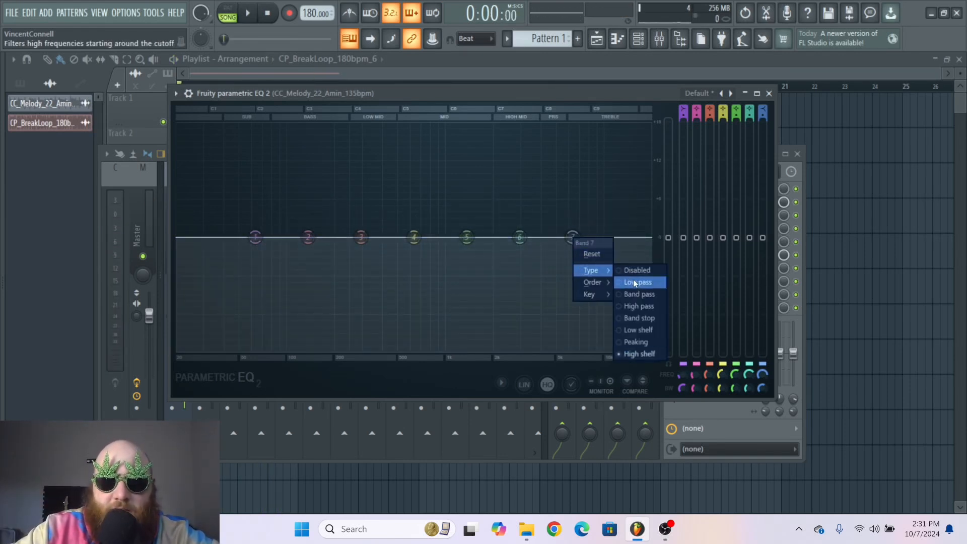
{"action": "left_click", "coordinate": [637, 282]}
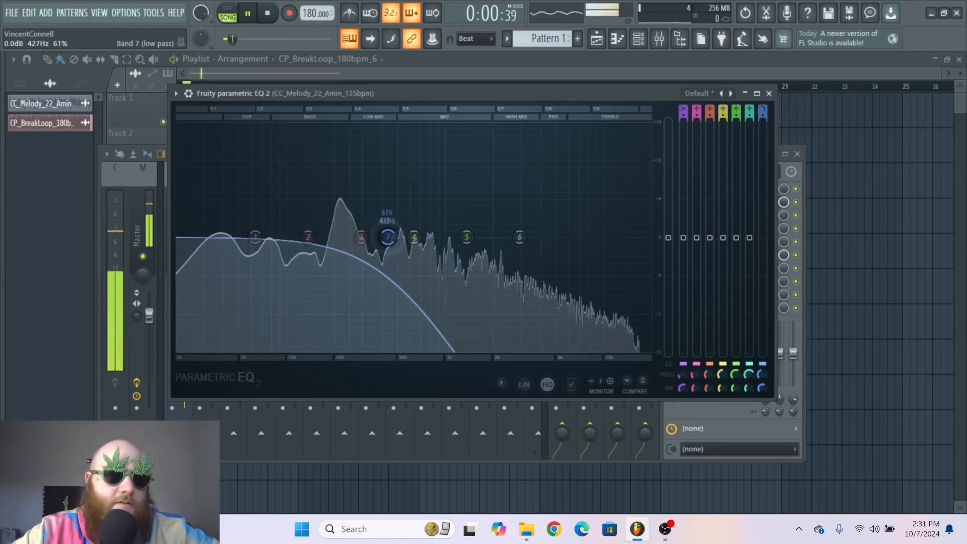
{"action": "left_click", "coordinate": [731, 93]}
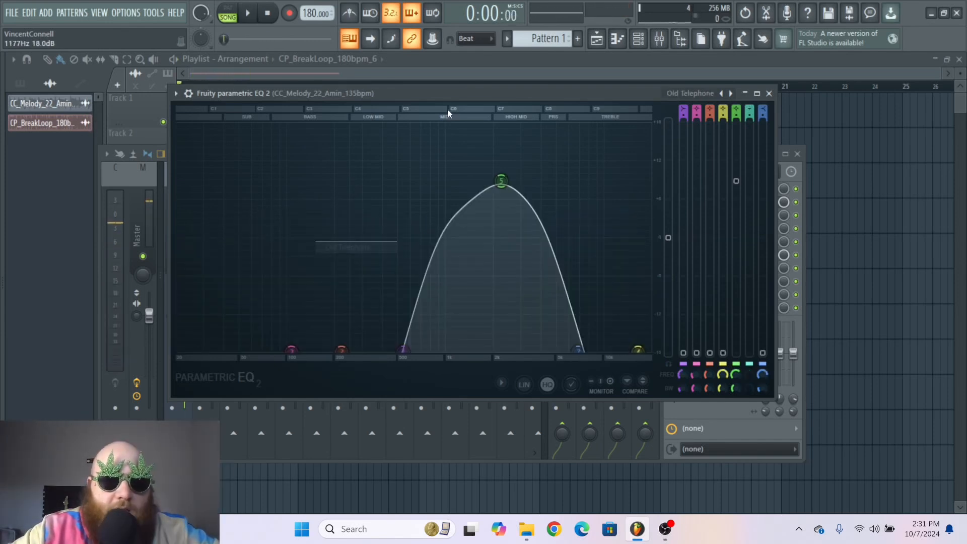
{"action": "left_click", "coordinate": [247, 12]}
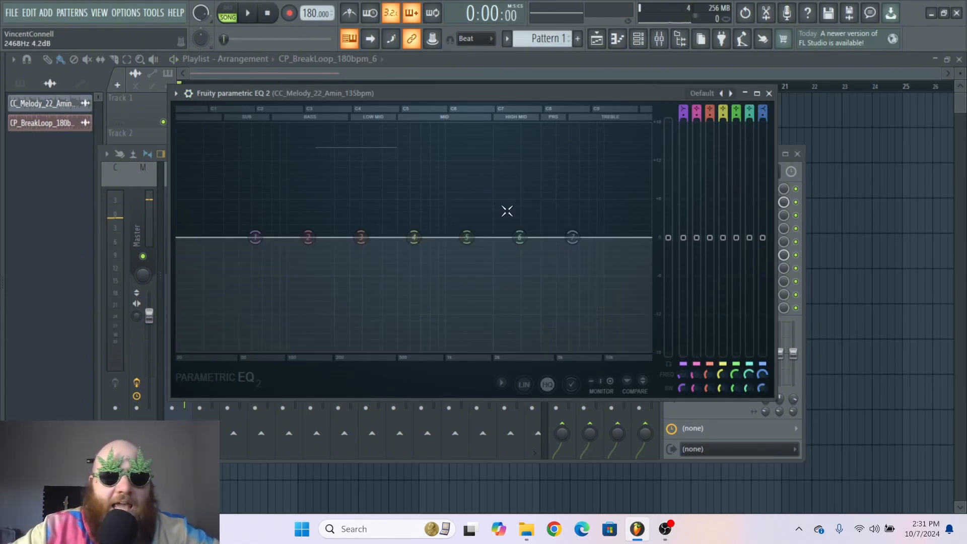
Step: Disable every band except band 5 and open band 5's options for the C#5 note
{"action": "left_click", "coordinate": [520, 237]}
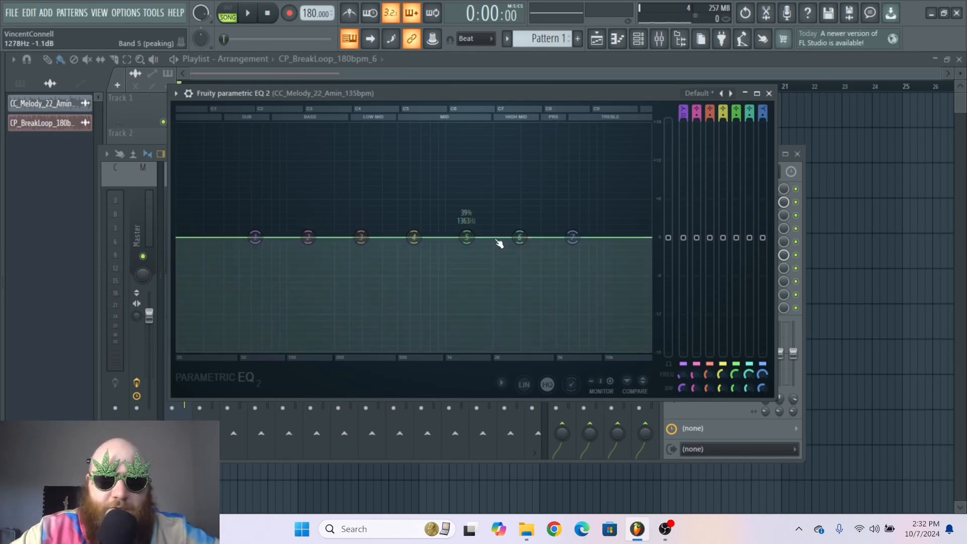
{"action": "left_click", "coordinate": [519, 238]}
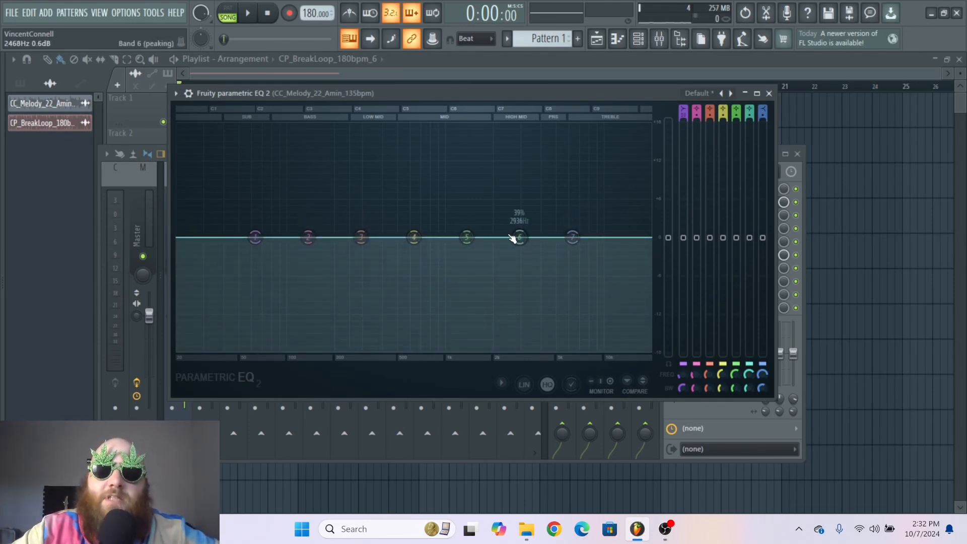
{"action": "left_click", "coordinate": [308, 238]}
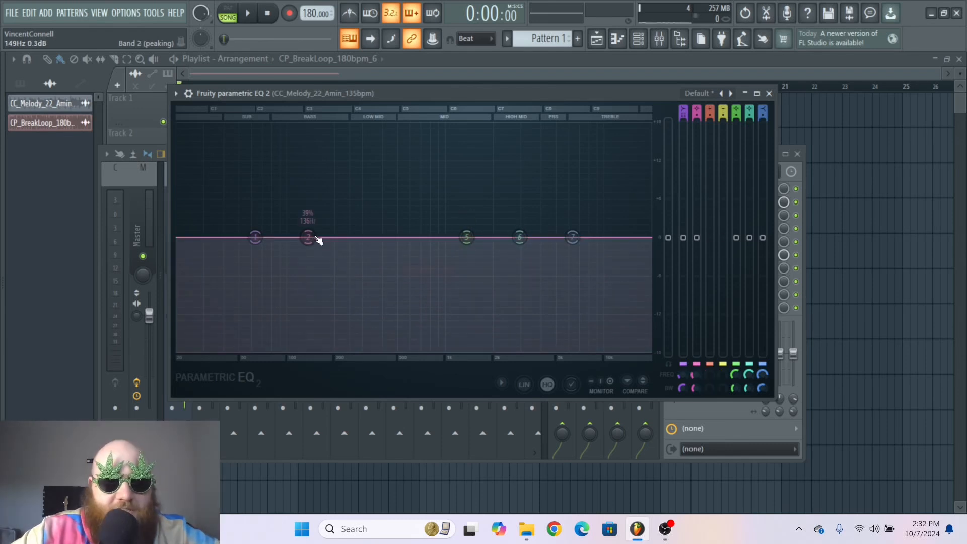
{"action": "right_click", "coordinate": [255, 237]}
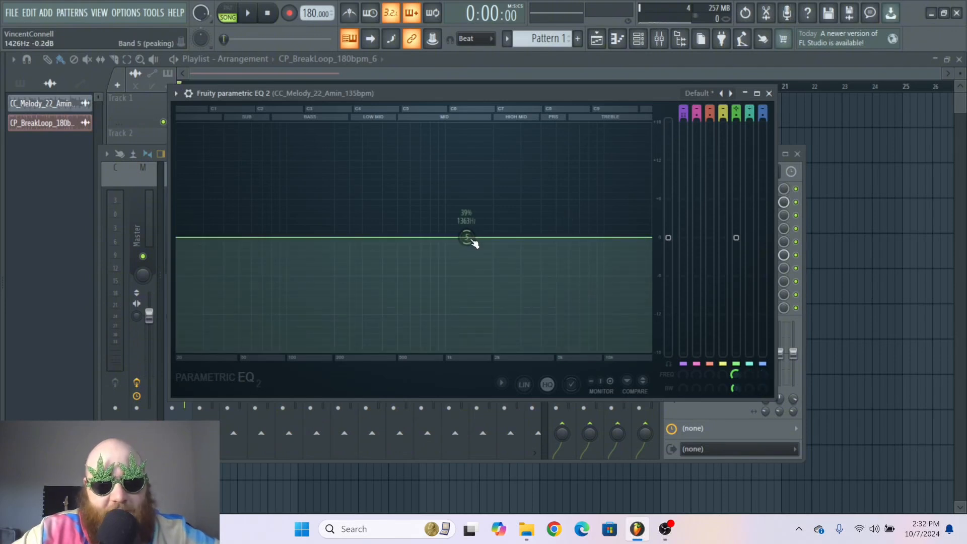
{"action": "right_click", "coordinate": [467, 237]}
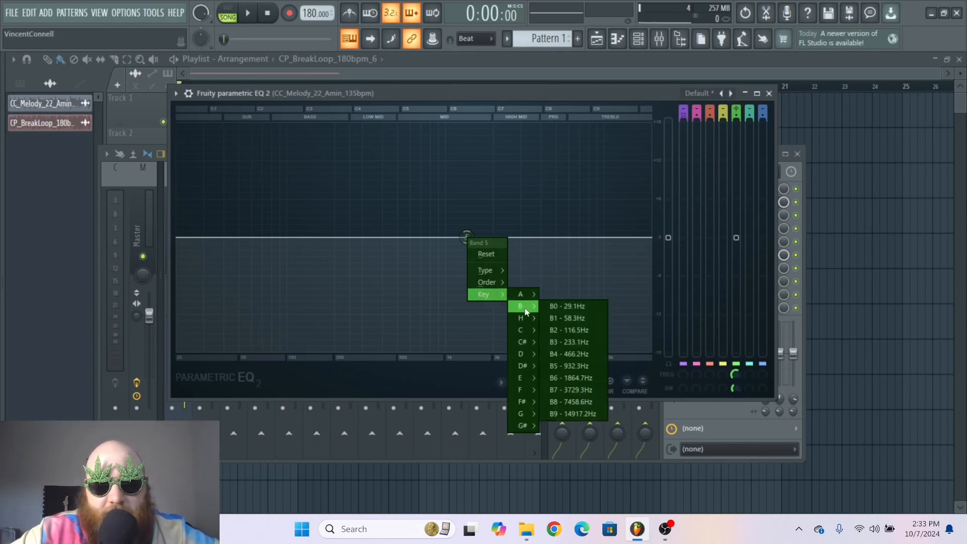
{"action": "mouse_move", "coordinate": [522, 342]}
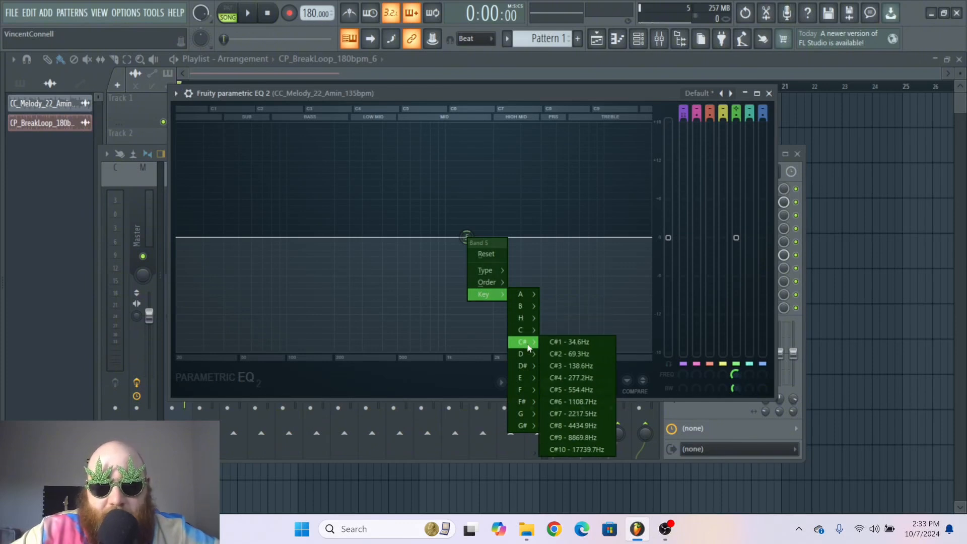
{"action": "mouse_move", "coordinate": [574, 401]}
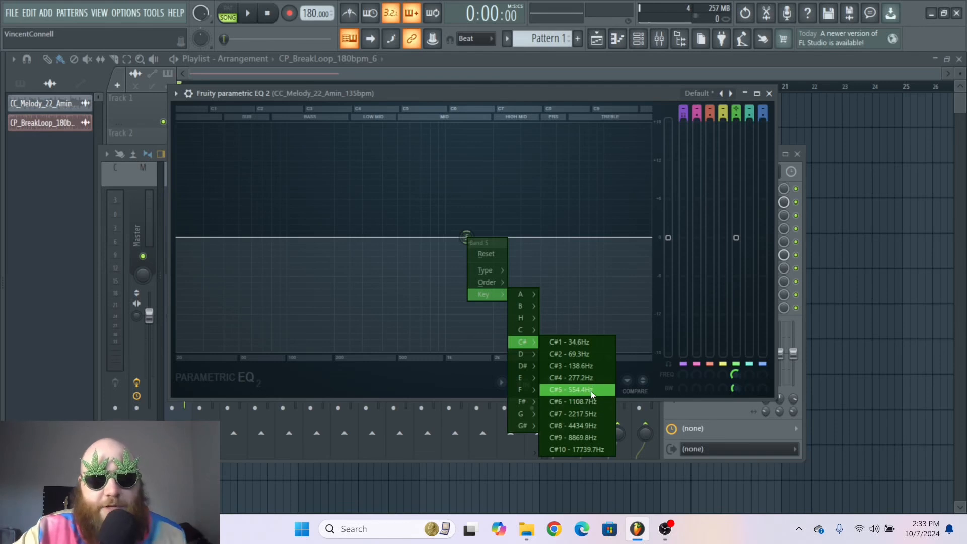
{"action": "mouse_move", "coordinate": [577, 377]}
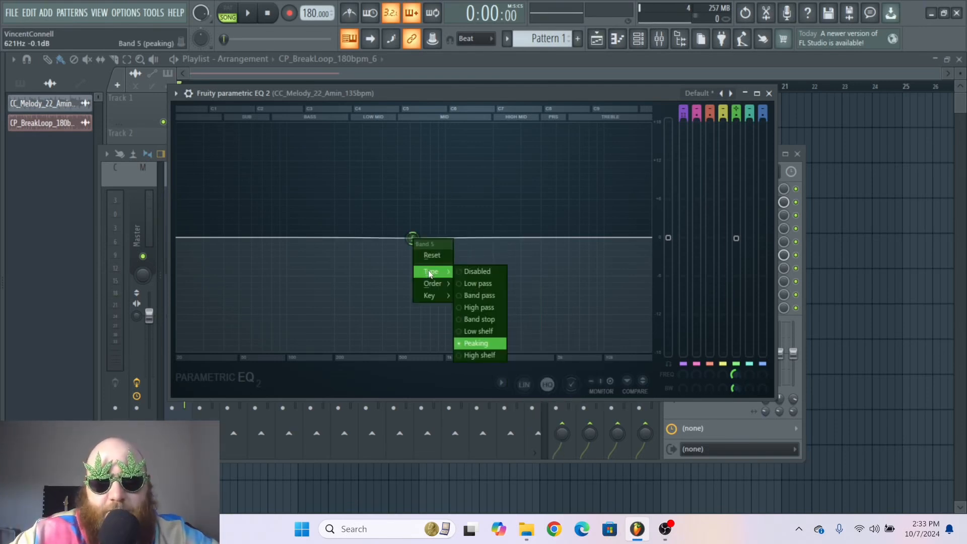
Step: Try band 5 as a low-pass filter, then switch it to a band-pass filter
{"action": "left_click", "coordinate": [478, 283]}
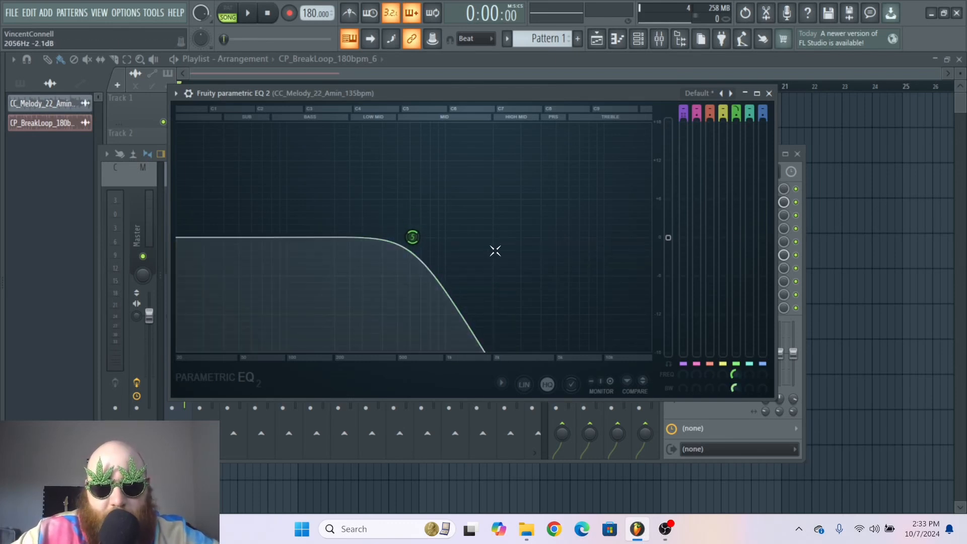
{"action": "left_click", "coordinate": [247, 12]}
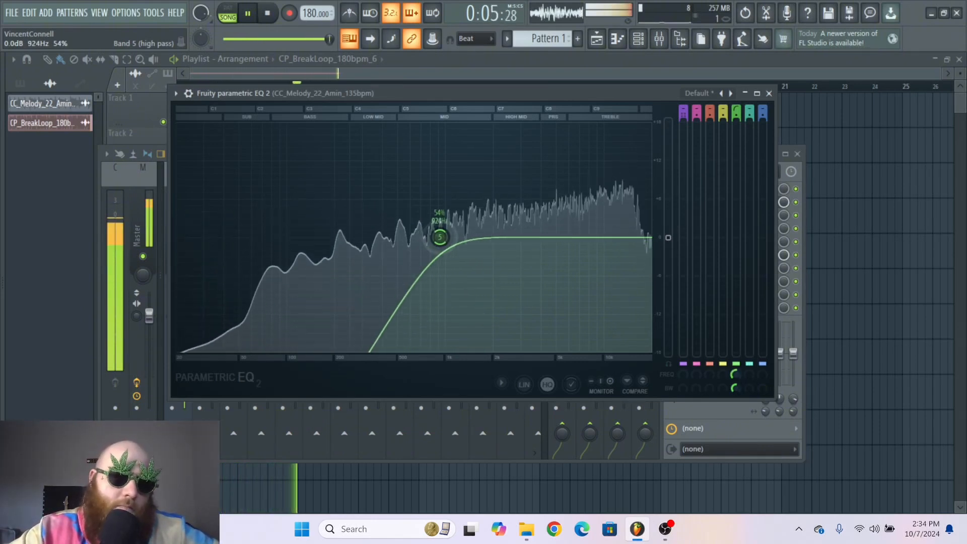
{"action": "right_click", "coordinate": [307, 237]}
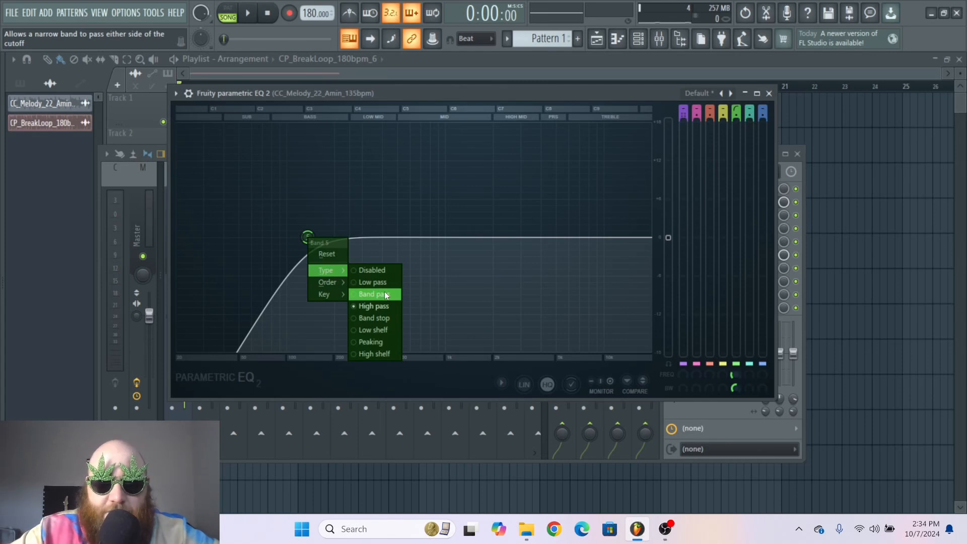
{"action": "left_click", "coordinate": [374, 295]}
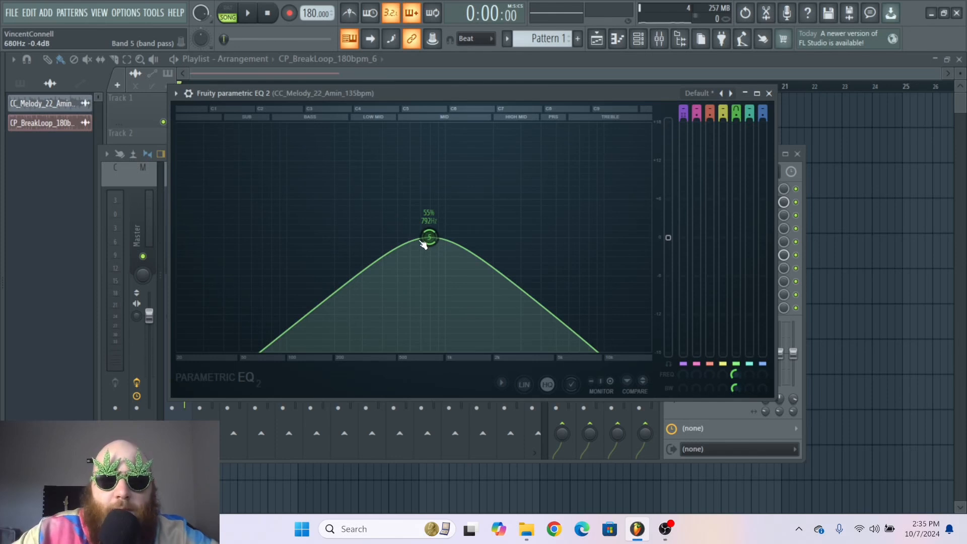
{"action": "right_click", "coordinate": [428, 237]}
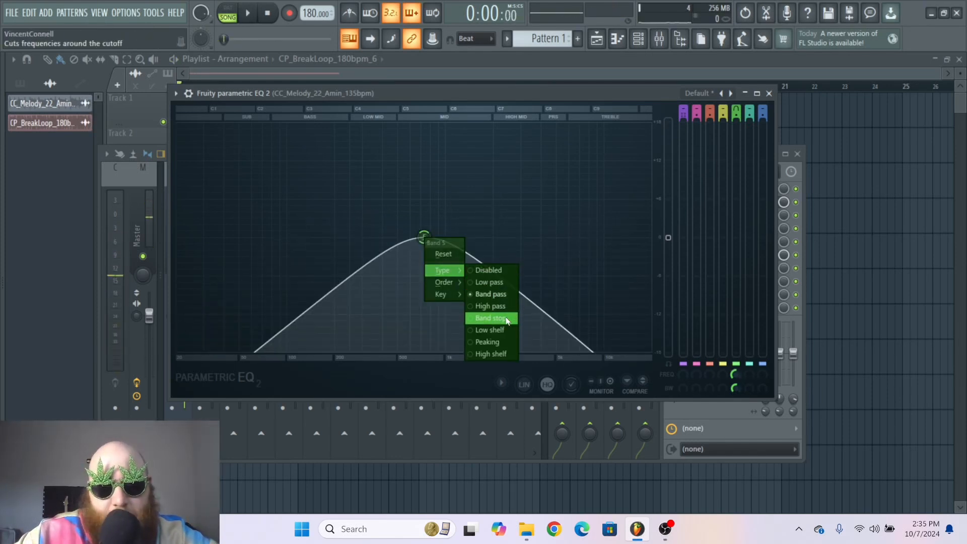
Step: Cycle band 5 through band stop, low shelf and high shelf, flattening it back to 0 dB
{"action": "left_click", "coordinate": [490, 318]}
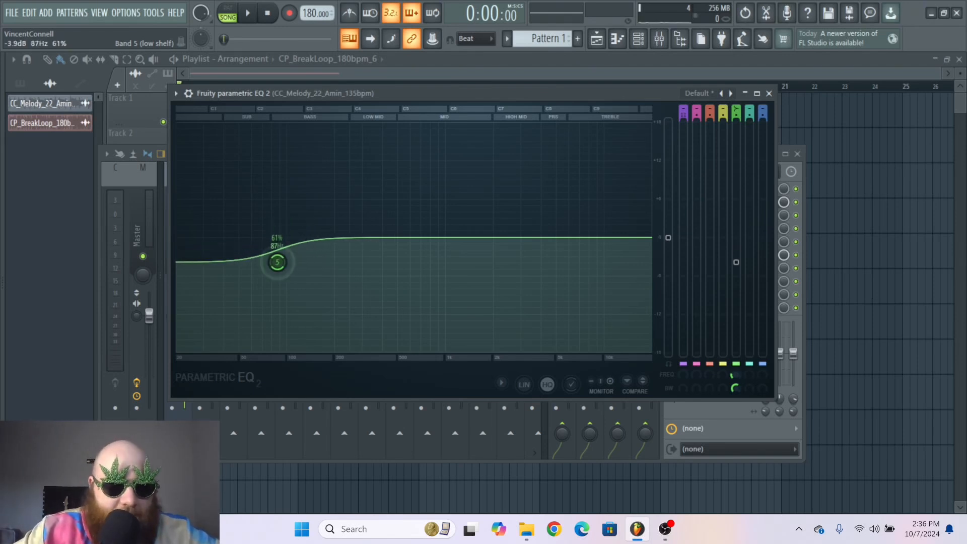
{"action": "left_click", "coordinate": [247, 12]}
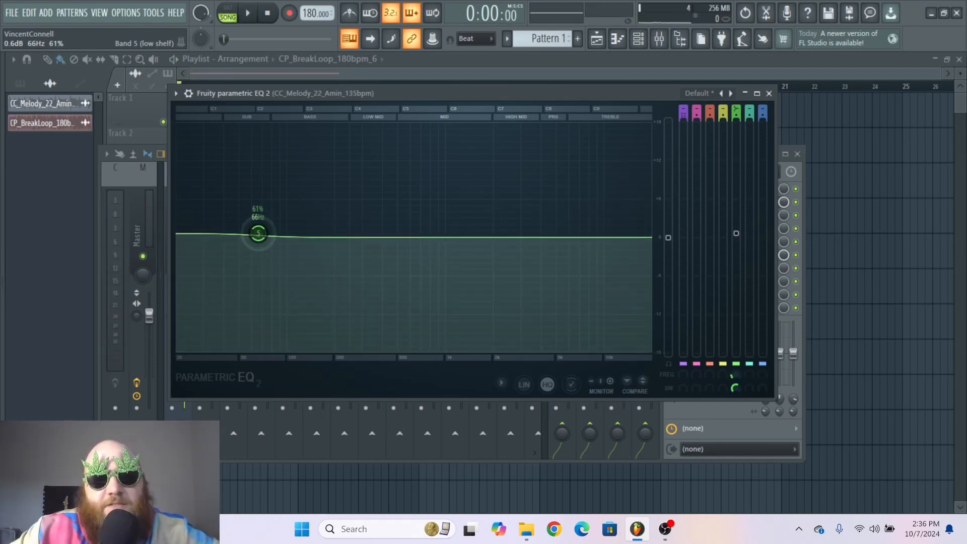
{"action": "right_click", "coordinate": [371, 237]}
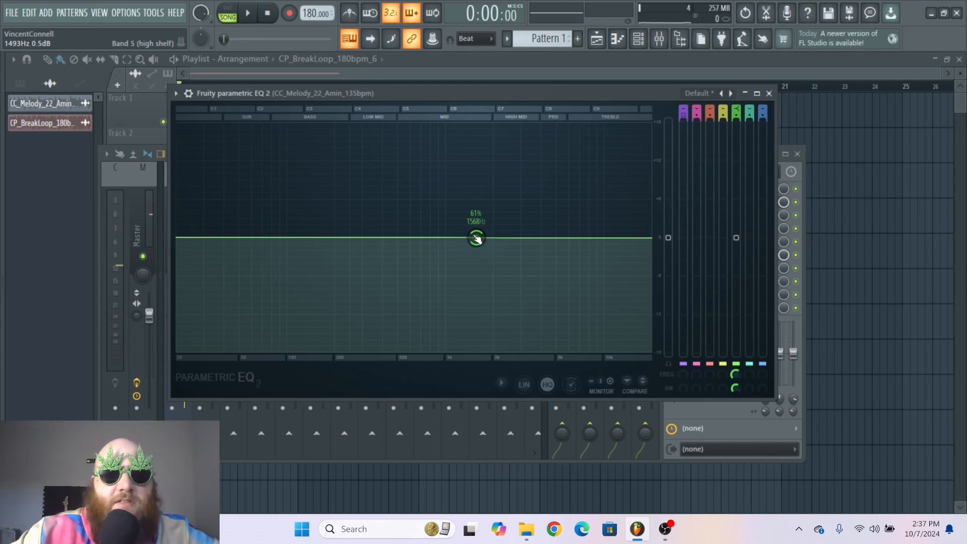
{"action": "right_click", "coordinate": [475, 237]}
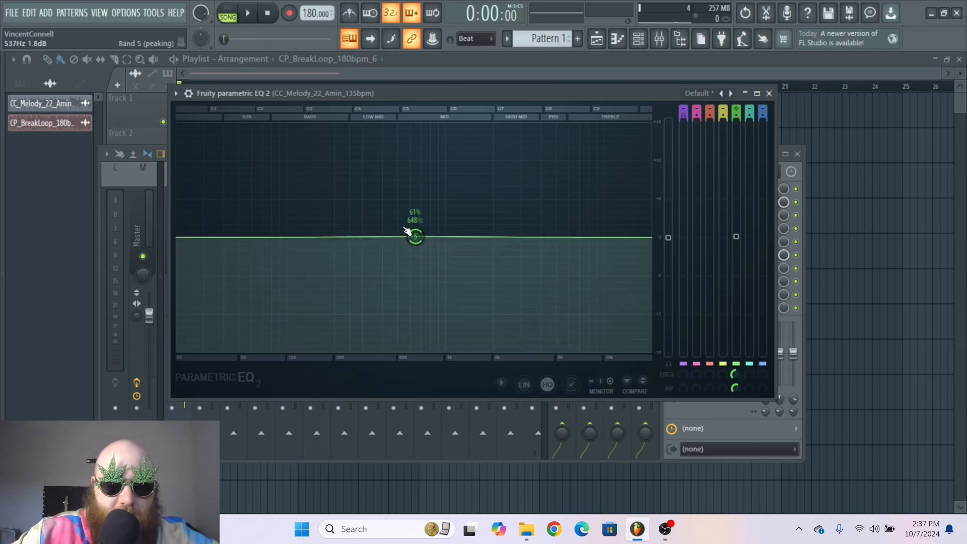
Step: Keep band 4 as a peaking cut, then restore all seven bands to the flat Default preset
{"action": "left_click", "coordinate": [176, 93]}
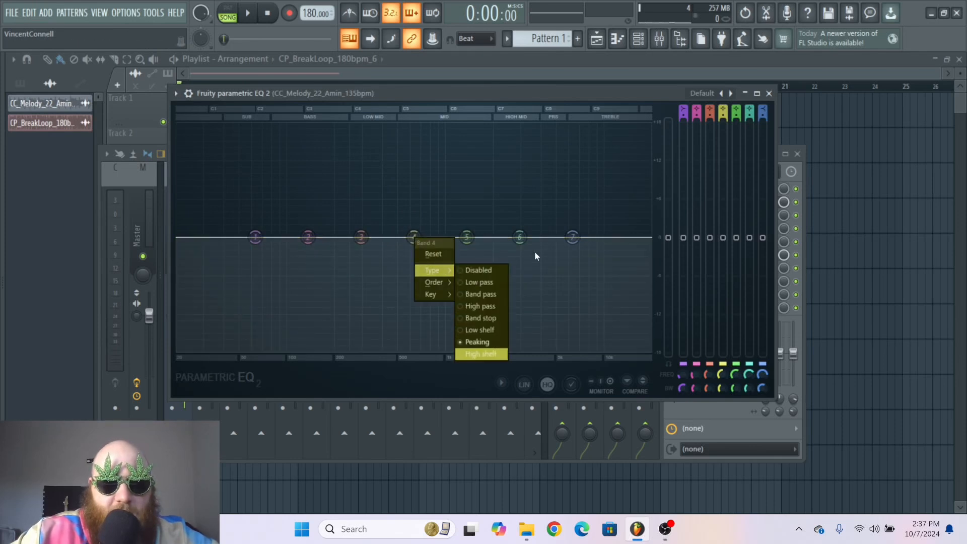
{"action": "left_click", "coordinate": [478, 341]}
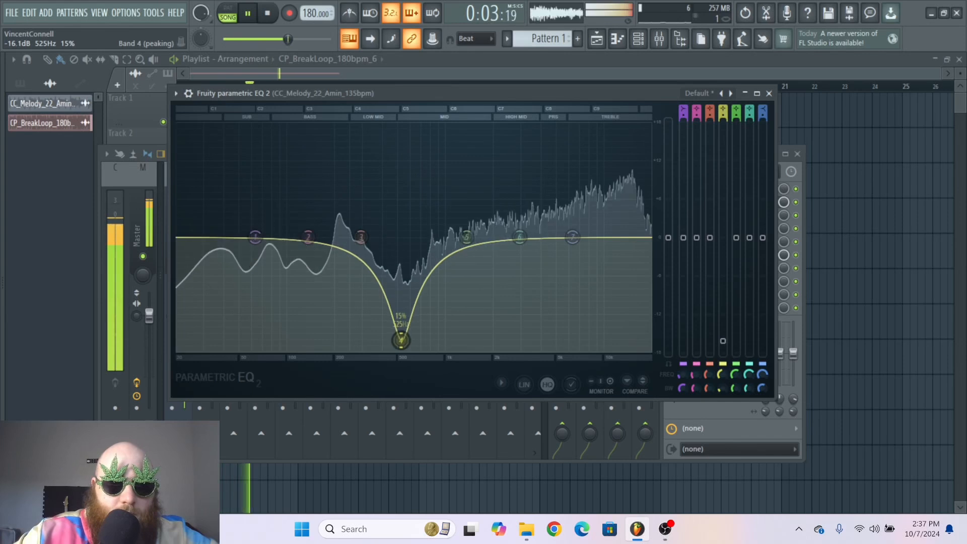
{"action": "right_click", "coordinate": [501, 226]}
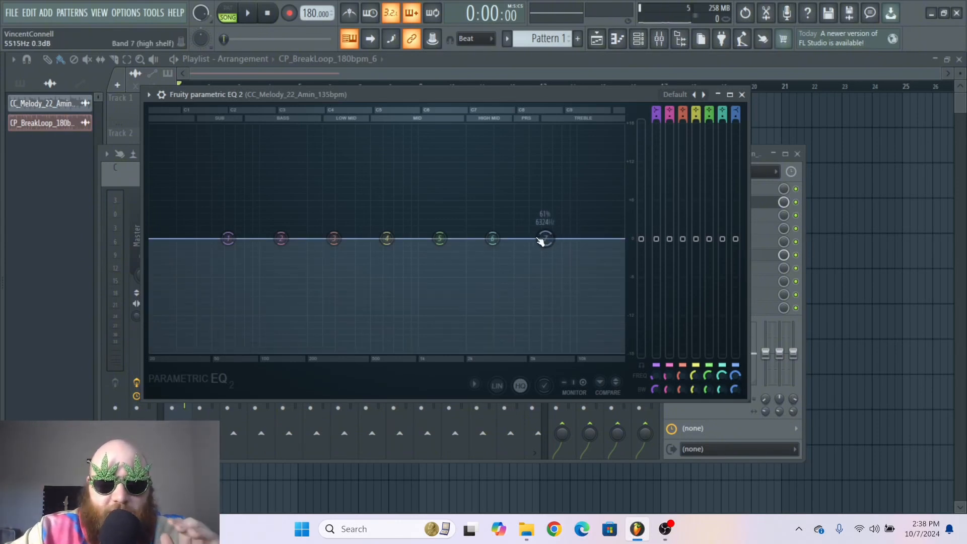
Step: Make band 7 a Steep 8 low-pass and push its cutoff up to about 13 kHz
{"action": "right_click", "coordinate": [544, 239]}
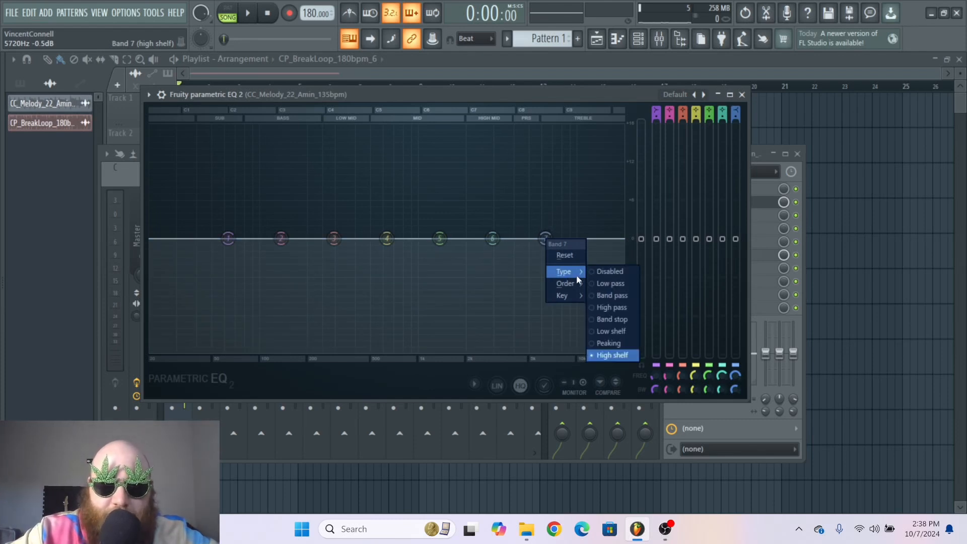
{"action": "left_click", "coordinate": [610, 283]}
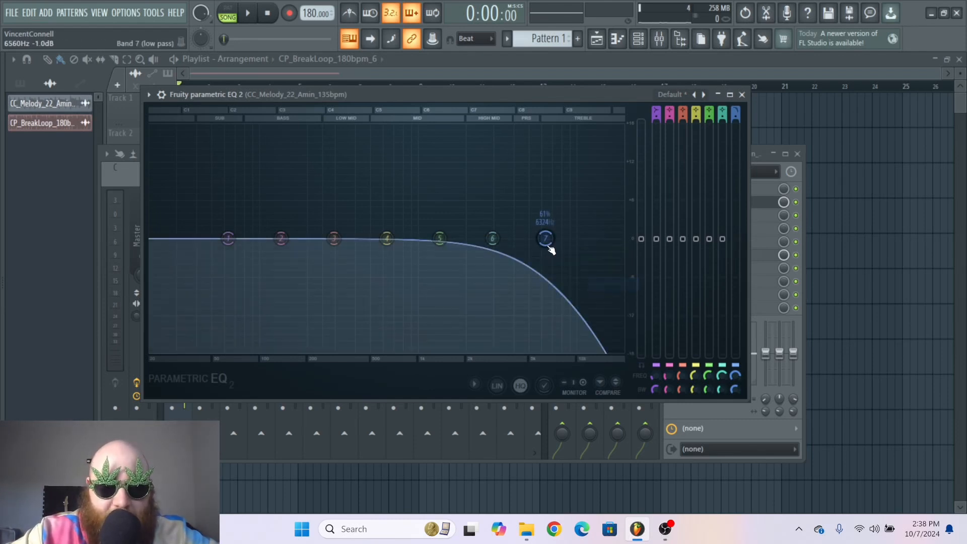
{"action": "right_click", "coordinate": [545, 239]}
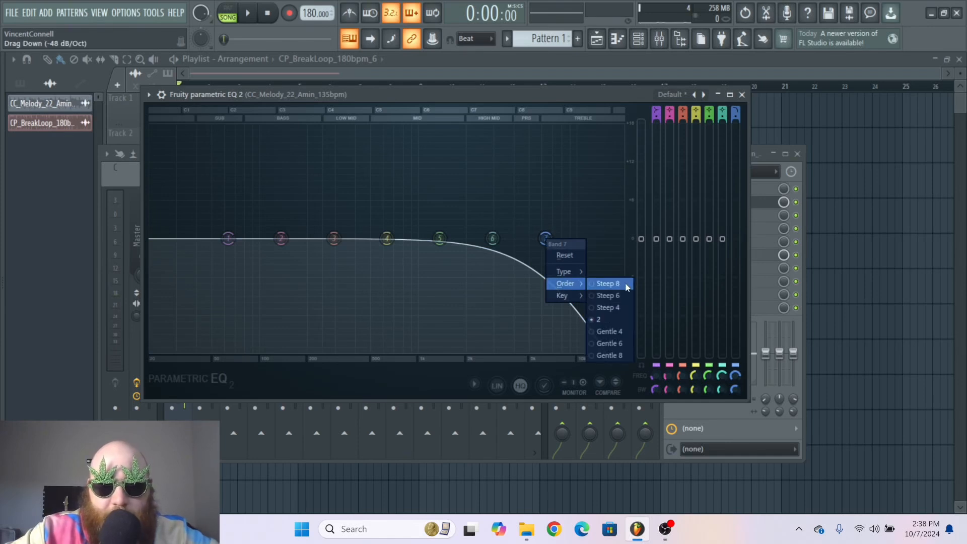
{"action": "left_click", "coordinate": [607, 284]}
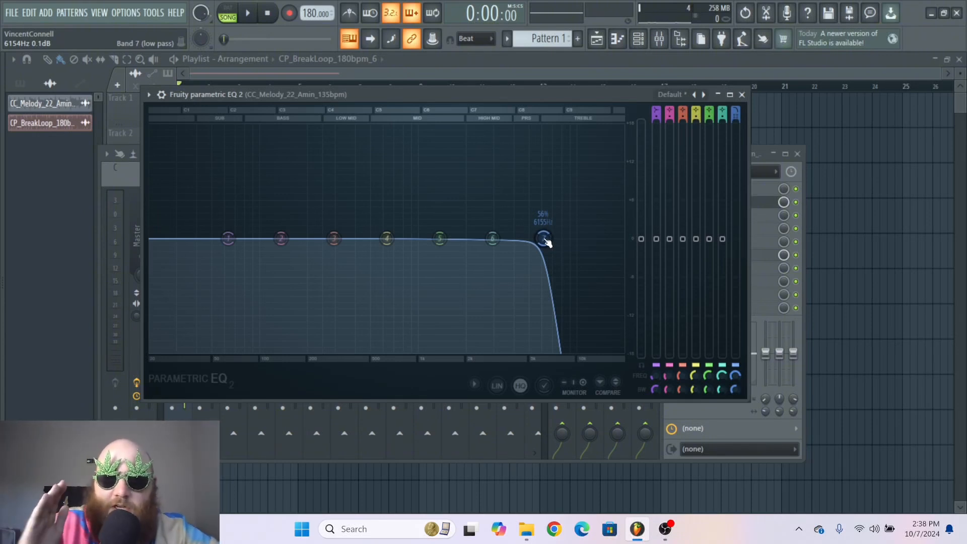
{"action": "left_click", "coordinate": [247, 12]}
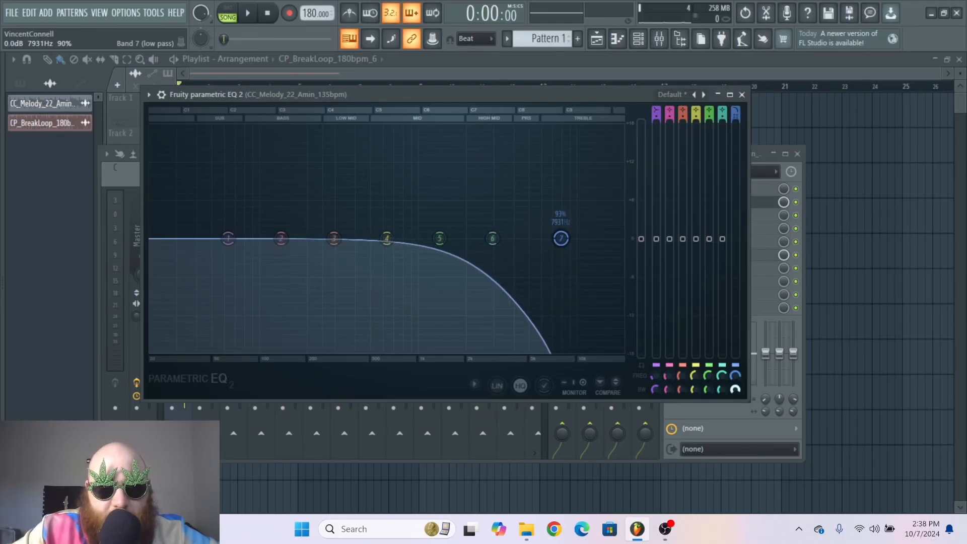
{"action": "left_click", "coordinate": [247, 12]}
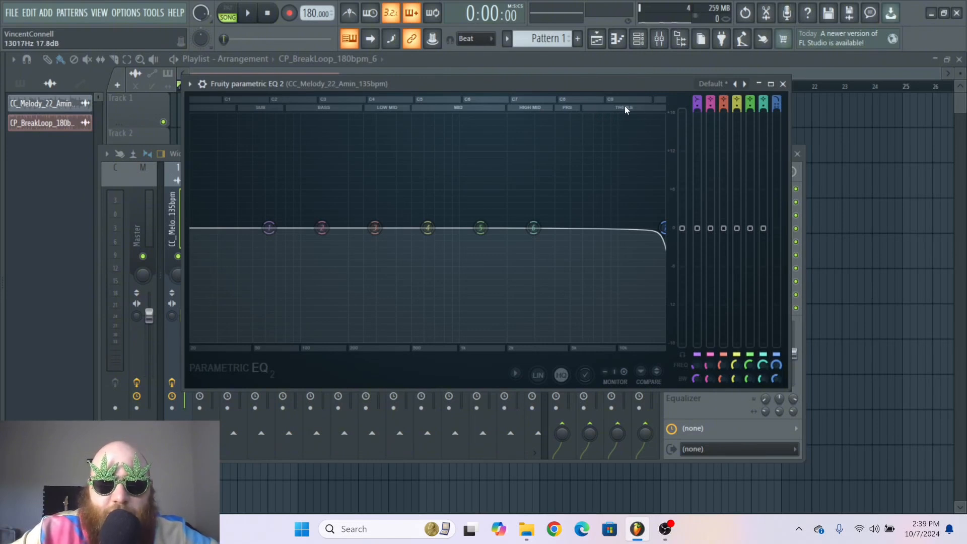
{"action": "mouse_move", "coordinate": [445, 106]}
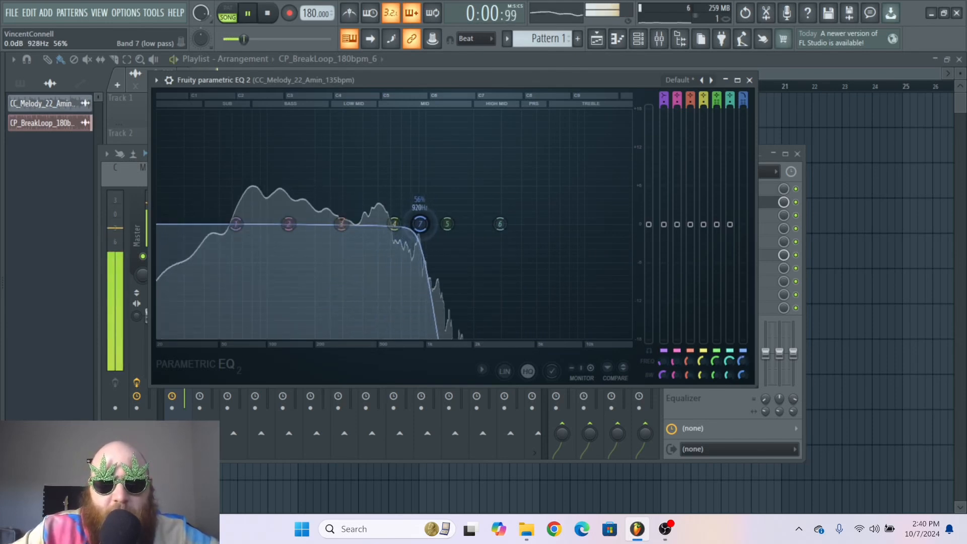
Step: Sweep the low-pass cutoff during playback and settle it near 4387 Hz
{"action": "right_click", "coordinate": [586, 223]}
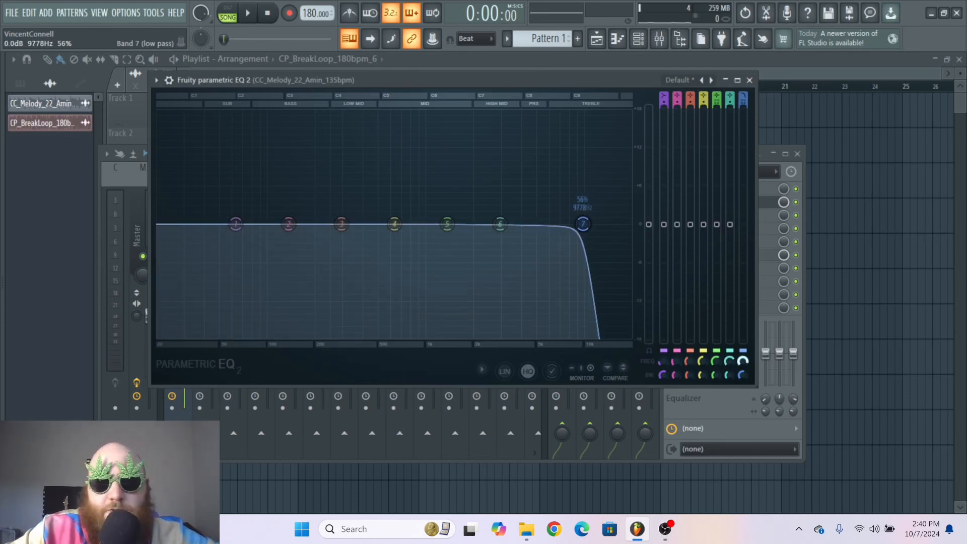
{"action": "left_click", "coordinate": [236, 224]}
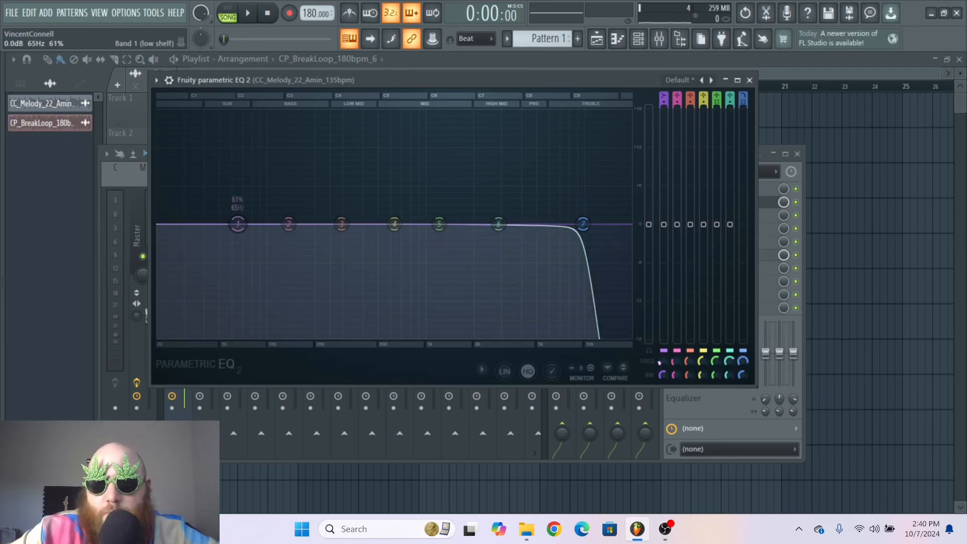
{"action": "left_click_drag", "start_coordinate": [239, 225], "coordinate": [241, 224]}
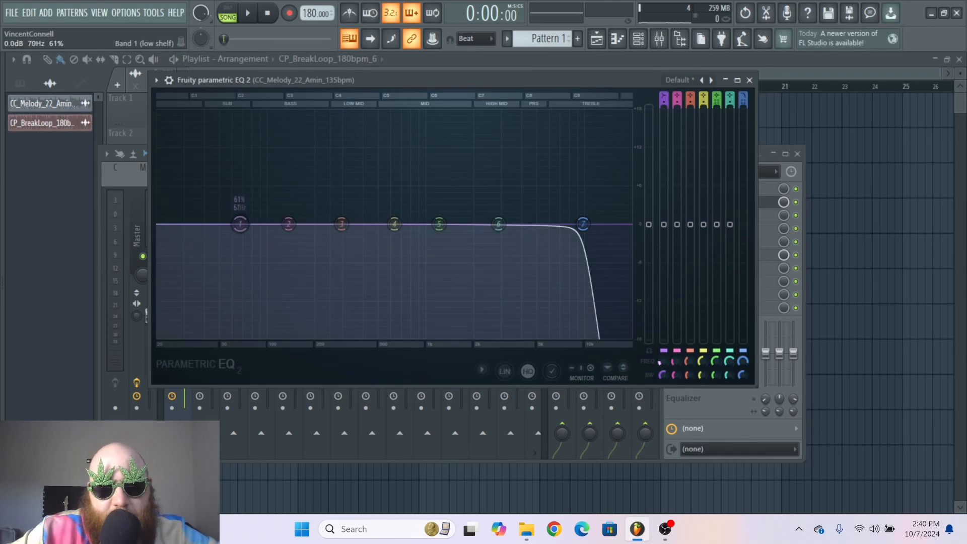
{"action": "left_click_drag", "start_coordinate": [240, 224], "coordinate": [284, 223]}
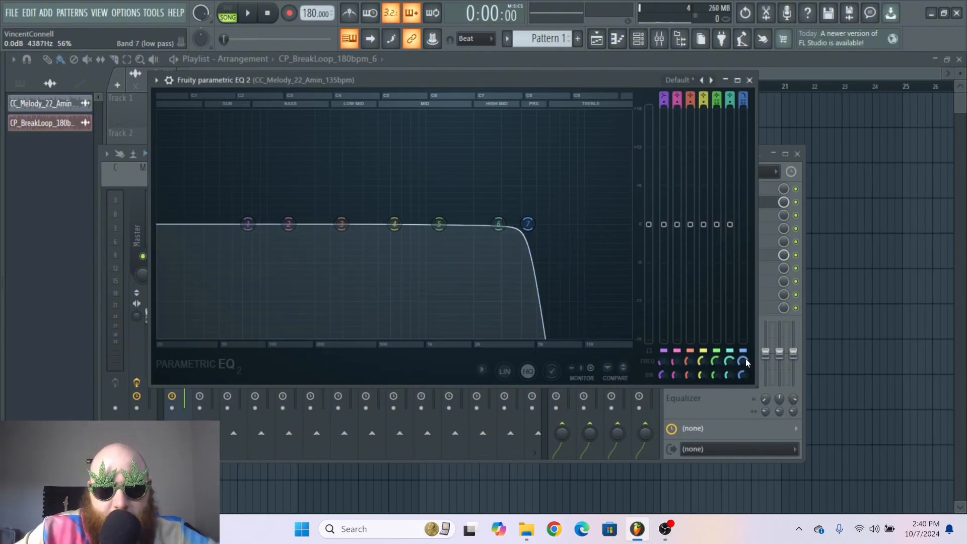
Step: Create an automation clip from band 7's FREQ knob and play the arrangement
{"action": "right_click", "coordinate": [744, 363]}
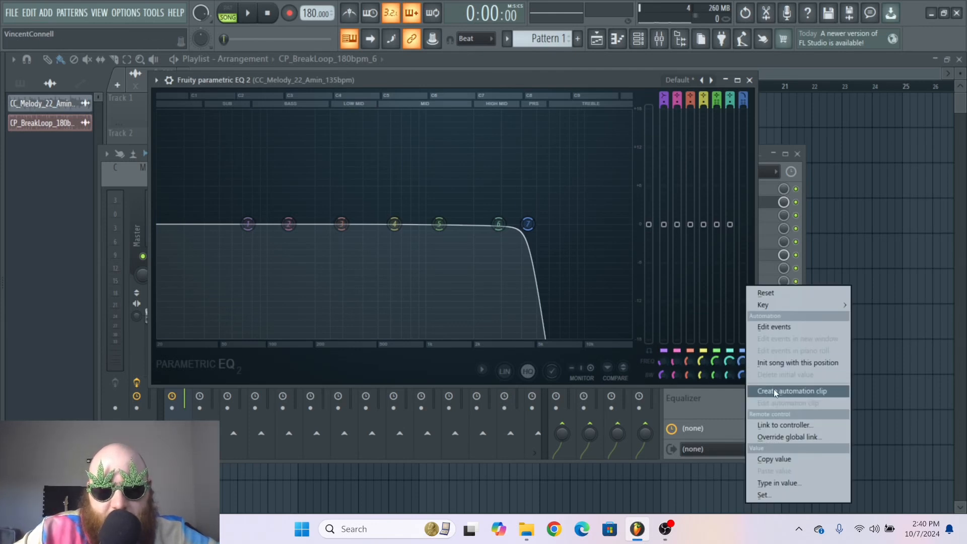
{"action": "left_click", "coordinate": [791, 391]}
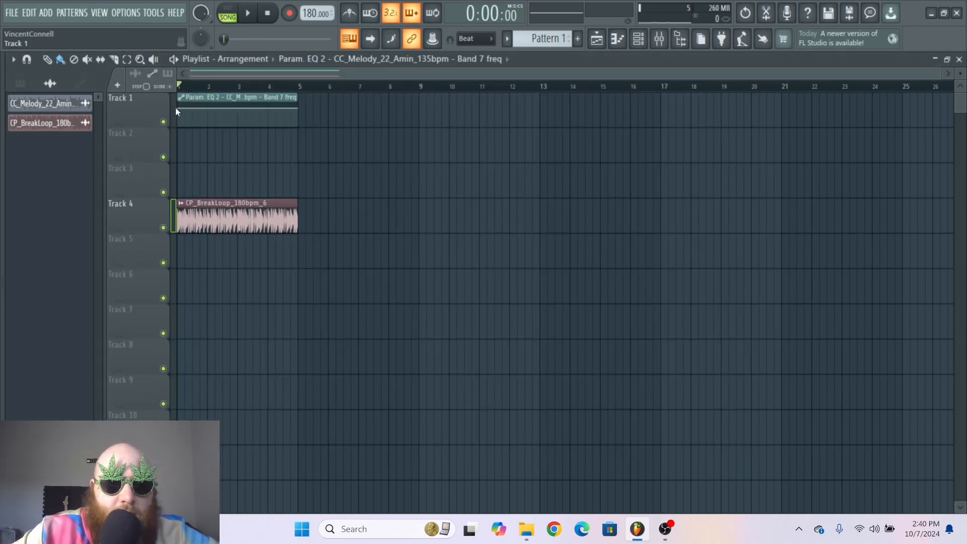
{"action": "left_click", "coordinate": [247, 12]}
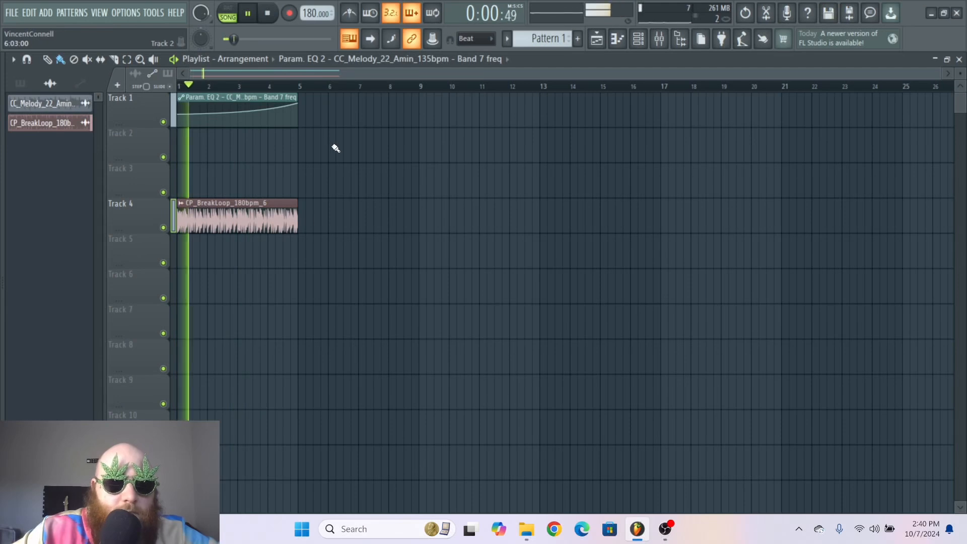